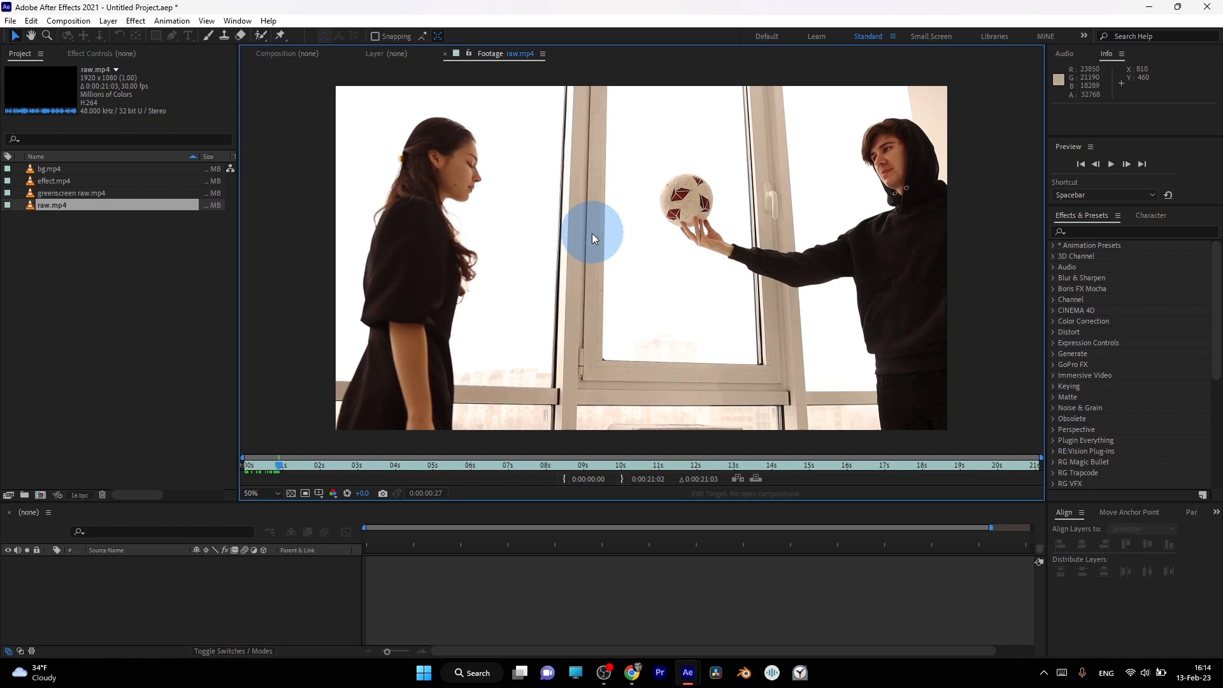
mouse_move(905, 204)
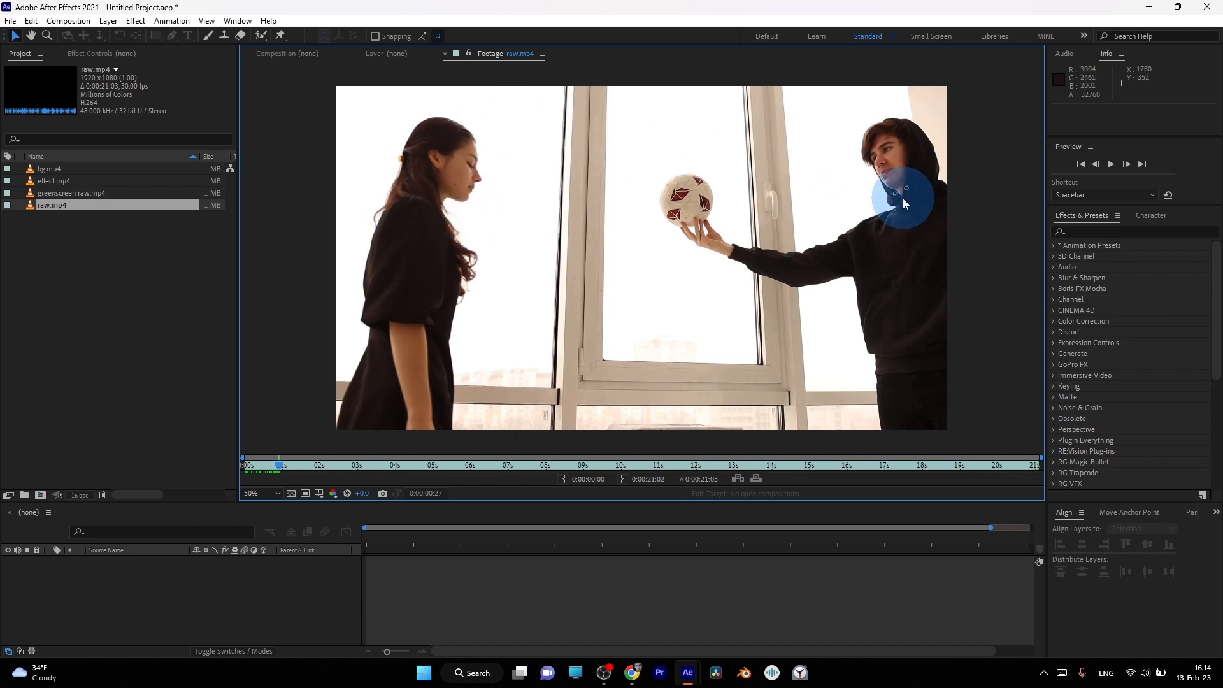
mouse_move(547, 281)
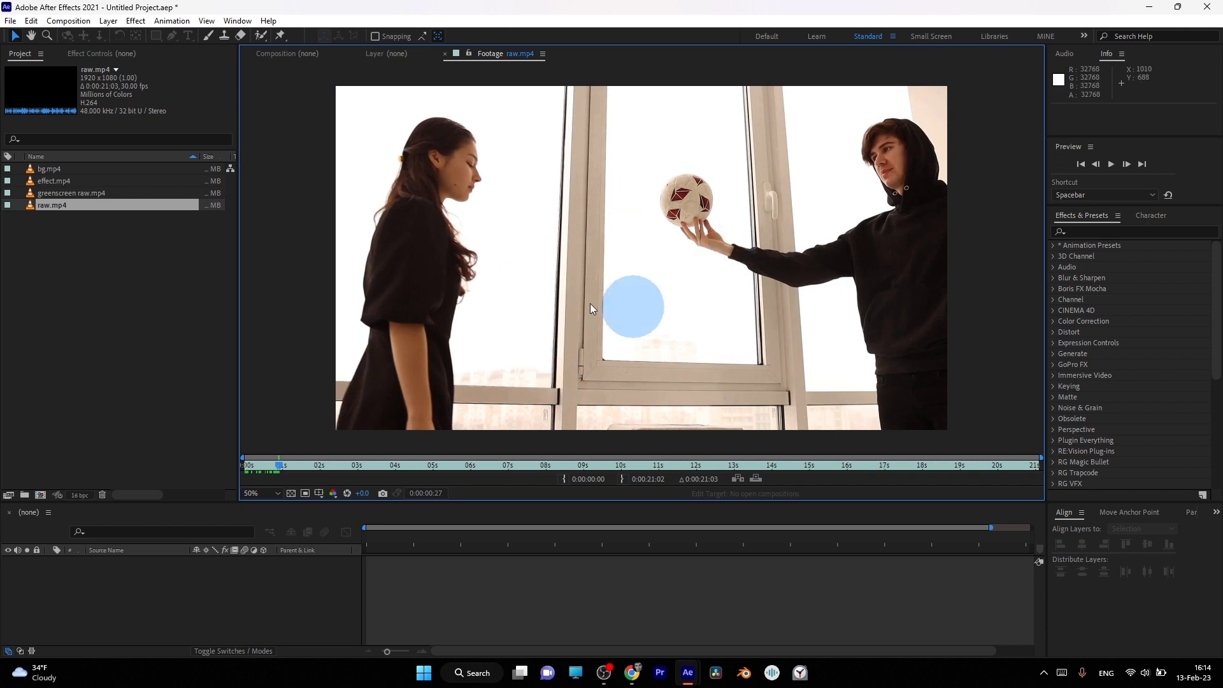
Apply the Color Key effect to the raw.mp4 layer to remove the bright window.
double_click(71, 192)
text(color key)
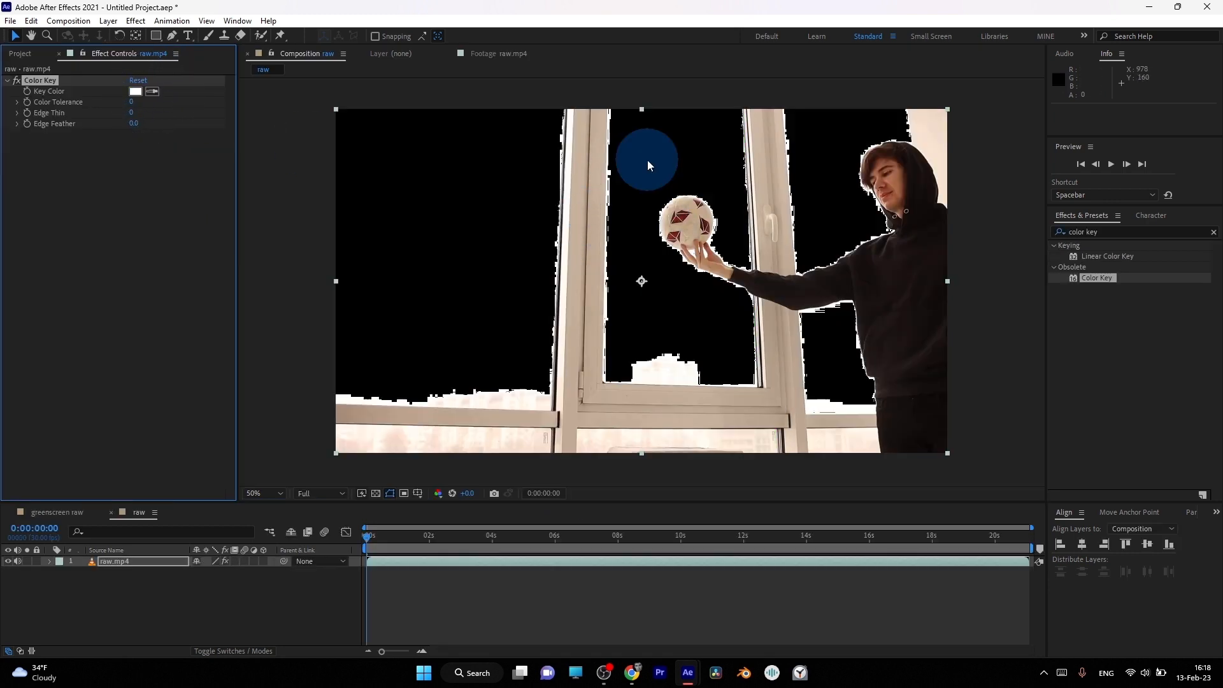
mouse_move(720, 257)
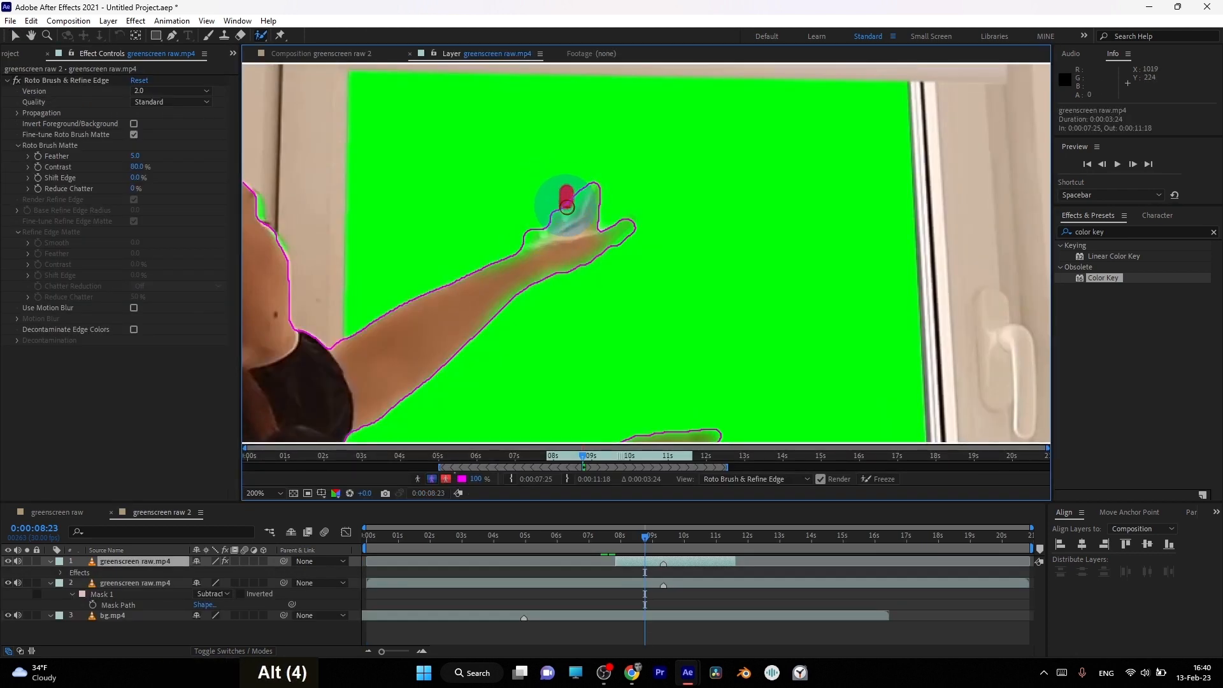
Scale the day night timelapse layer to about 118% and bring up its layer options.
click(273, 512)
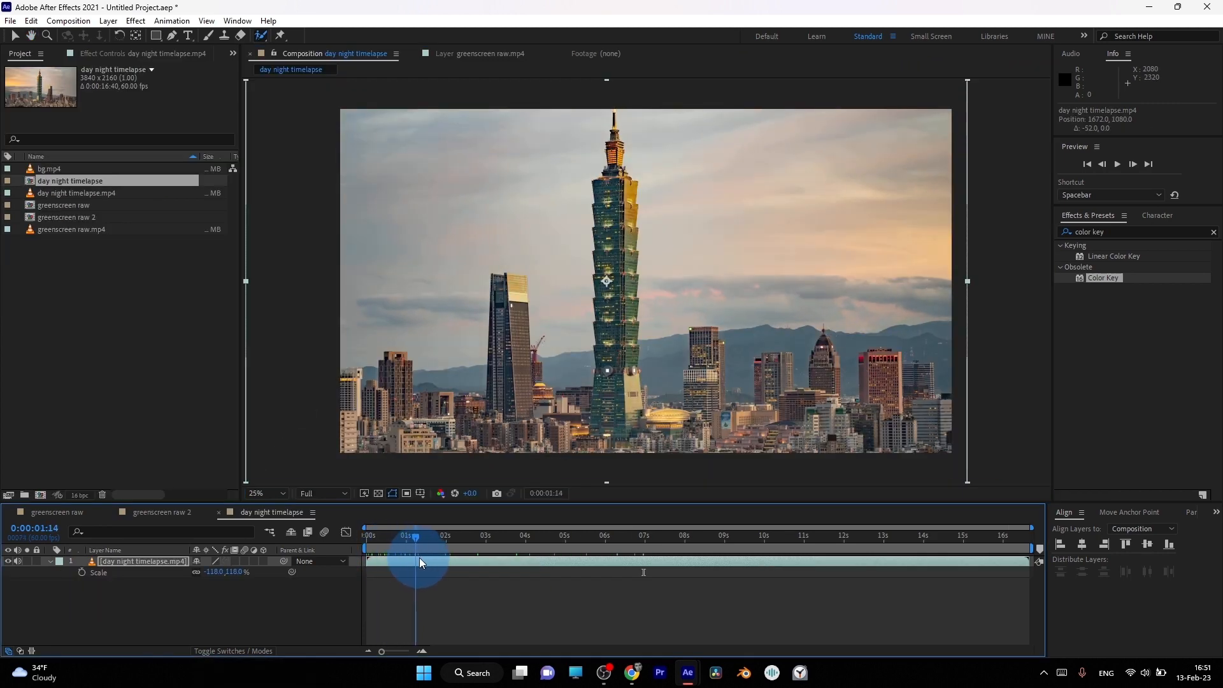
right_click(416, 562)
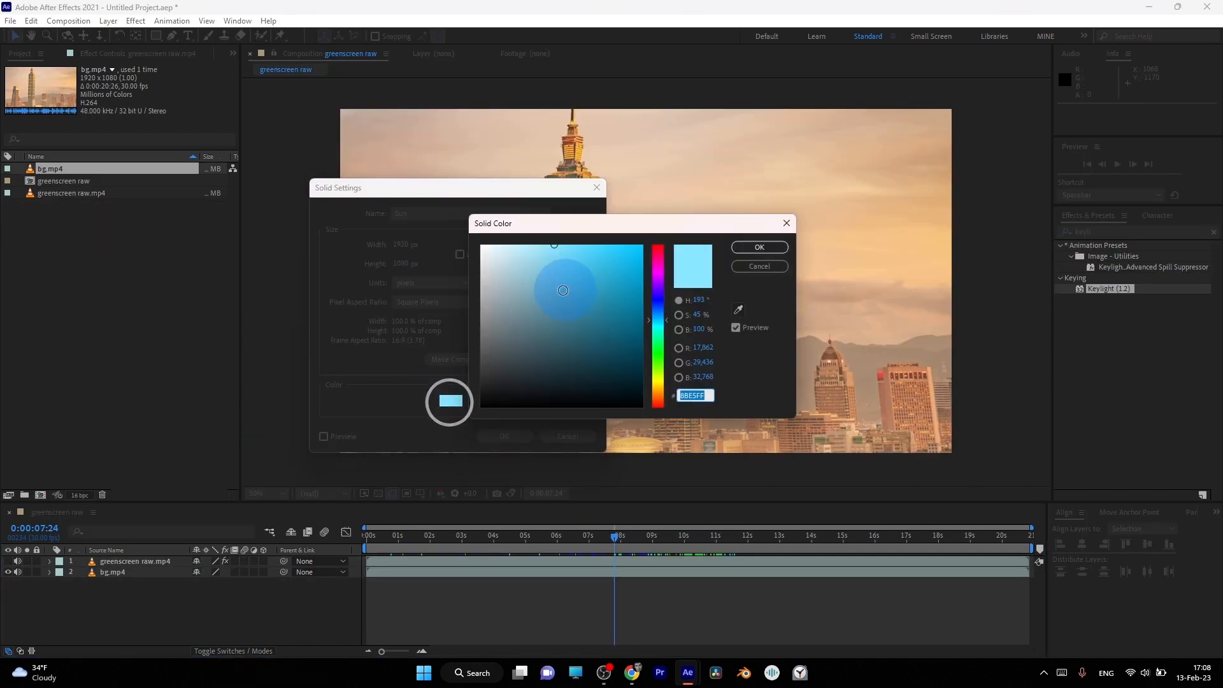
Confirm the Sun solid, reveal blending modes and pick a red Fill colour for the sun.
click(757, 247)
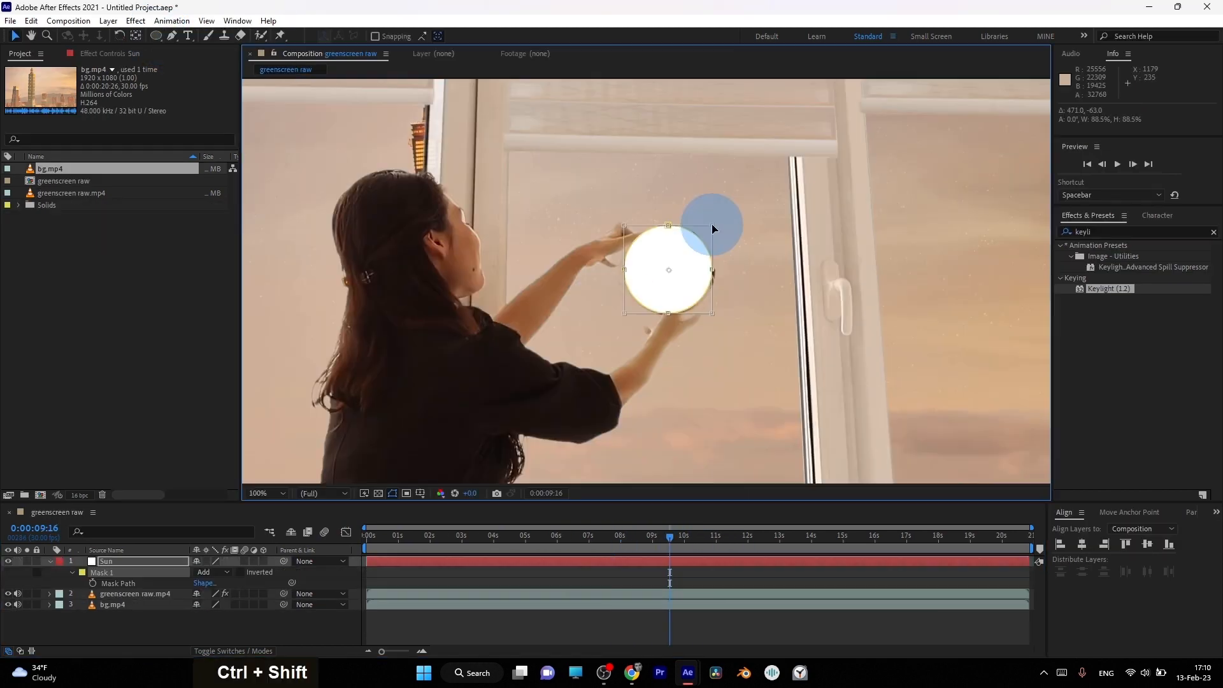
click(48, 572)
text(fill)
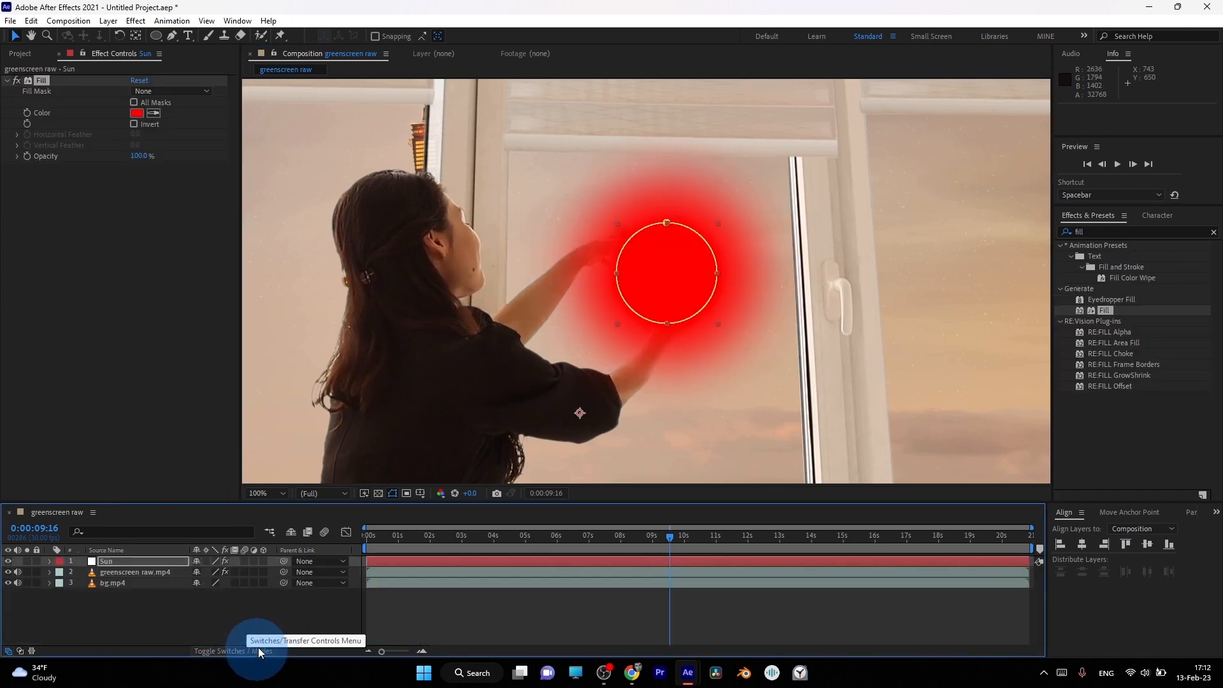
click(138, 112)
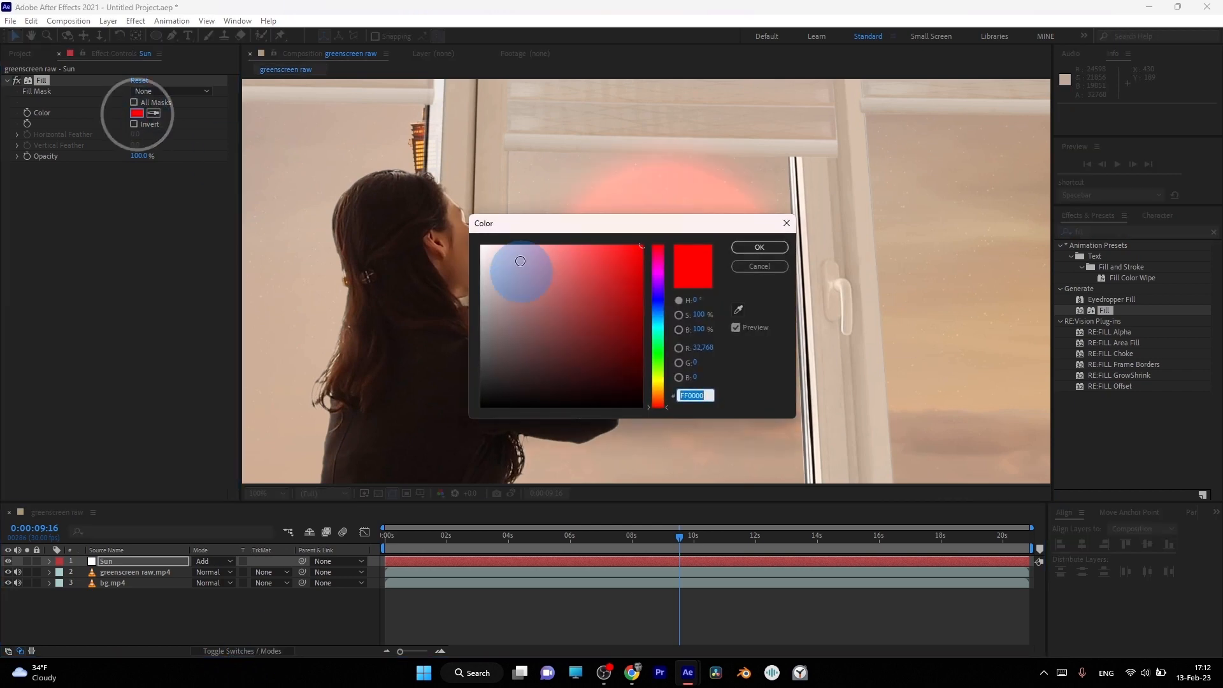
click(757, 248)
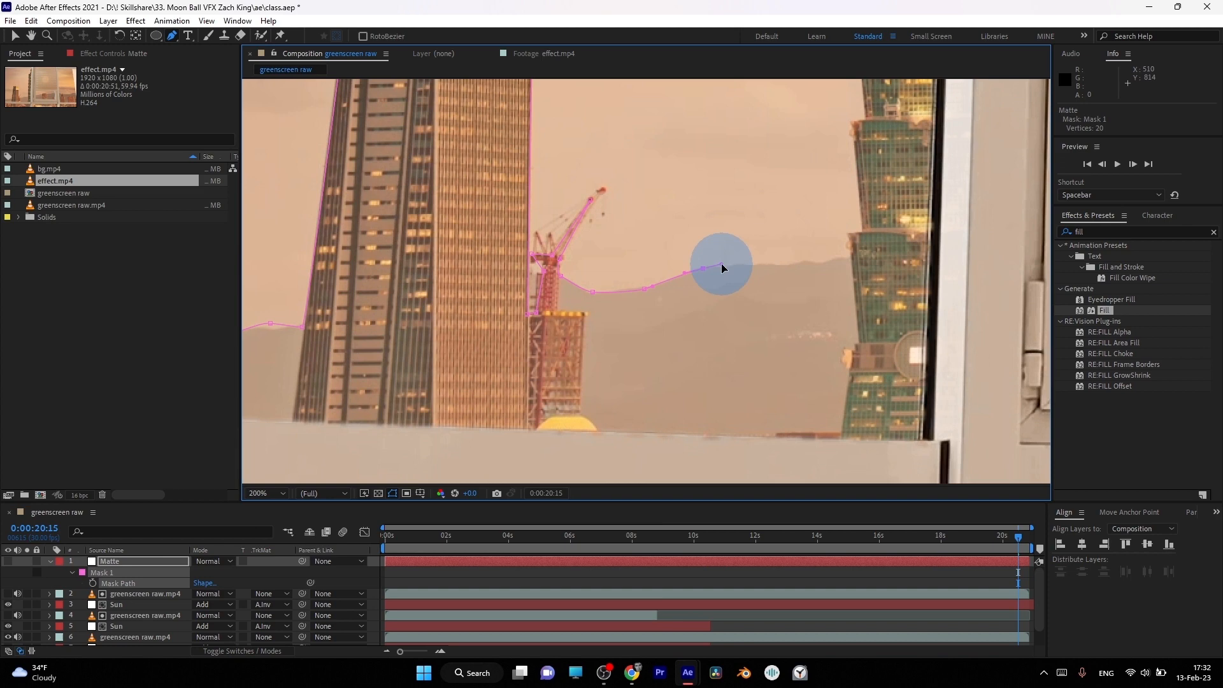
Close the Pen mask path tracing the building skyline on the Matte layer.
double_click(850, 249)
text(curves)
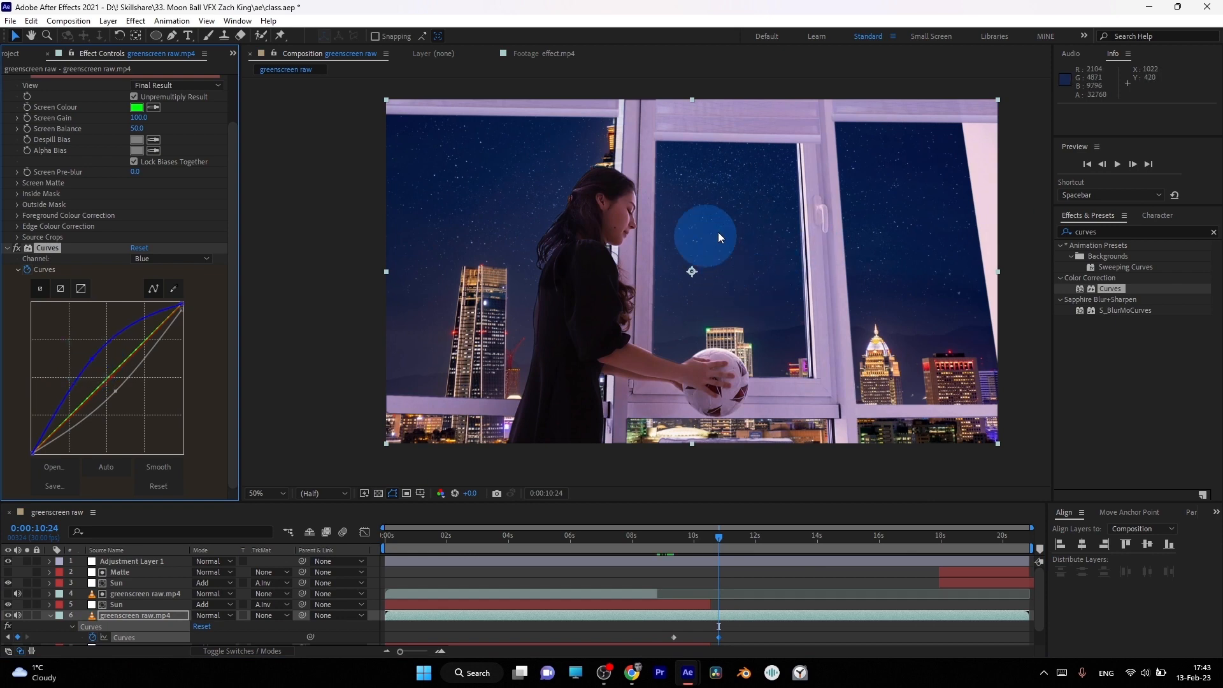
Switch the Curves effect from the Blue channel to the Red channel.
click(169, 258)
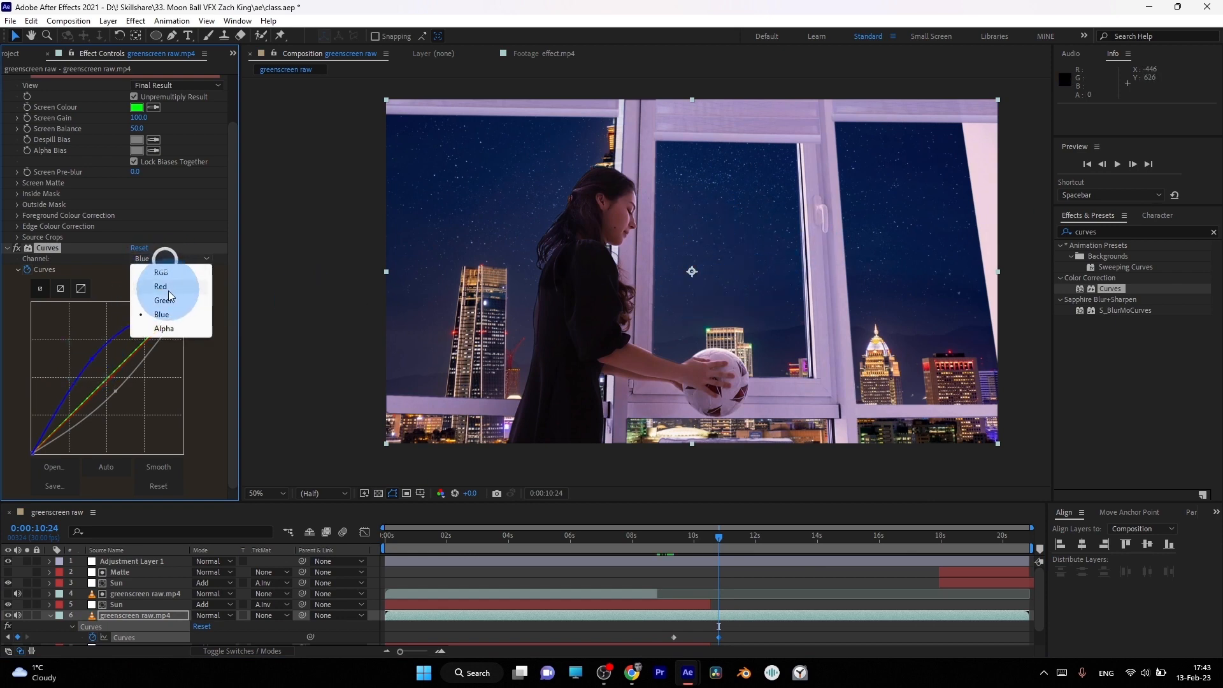
click(160, 273)
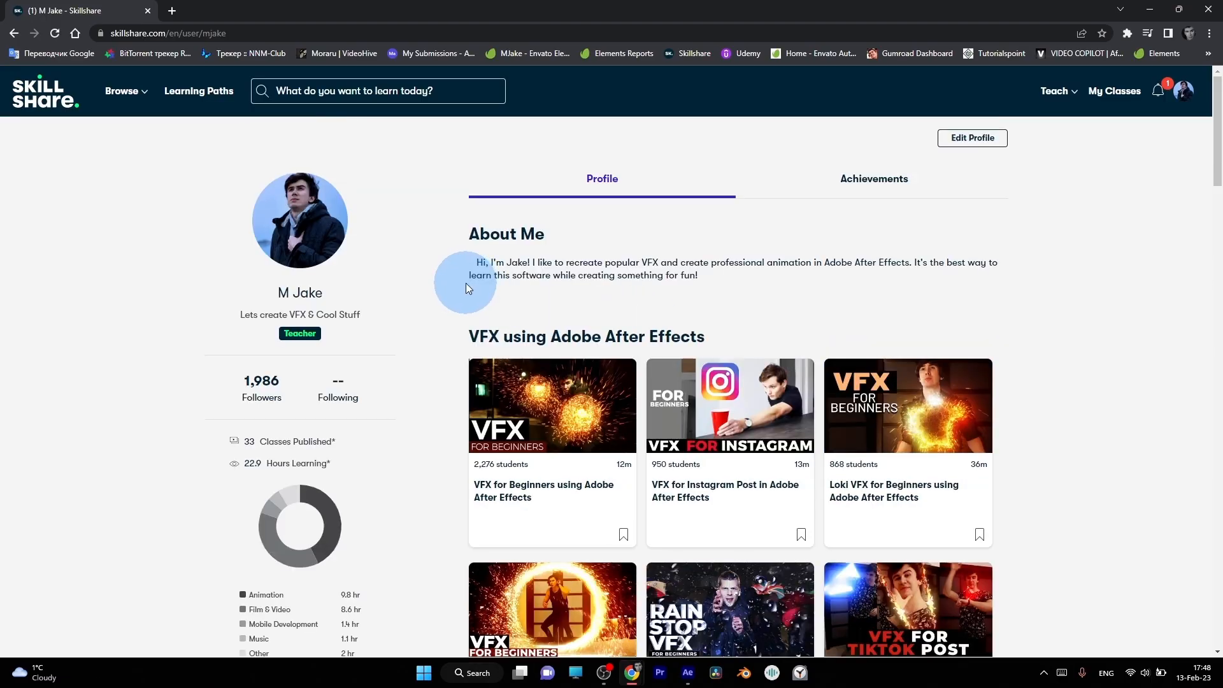
scroll(down, 3)
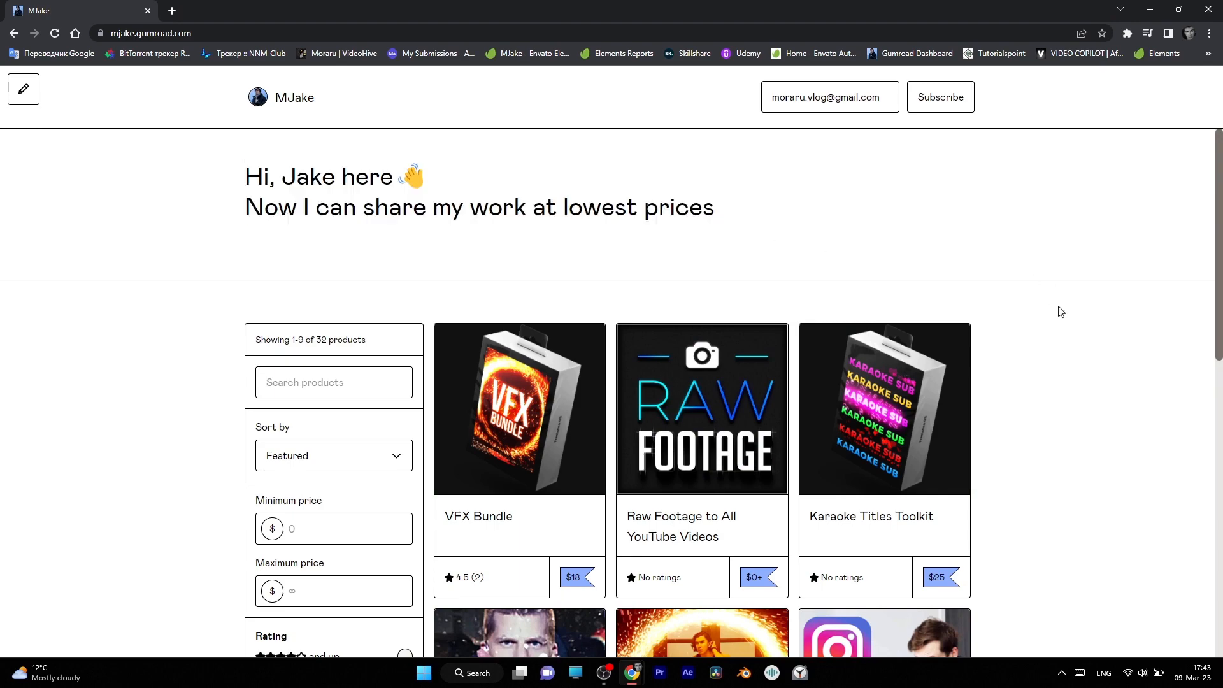
Scroll the Gumroad product grid and switch to the Skillshare class tab.
scroll(down, 3)
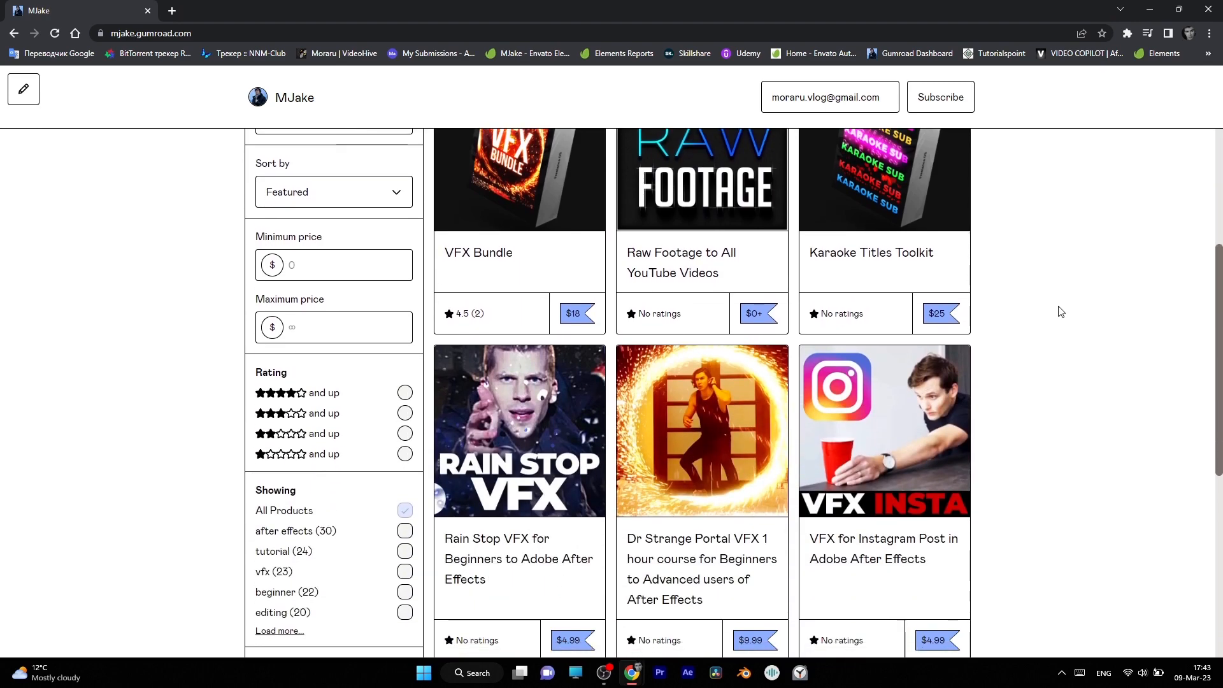
click(693, 54)
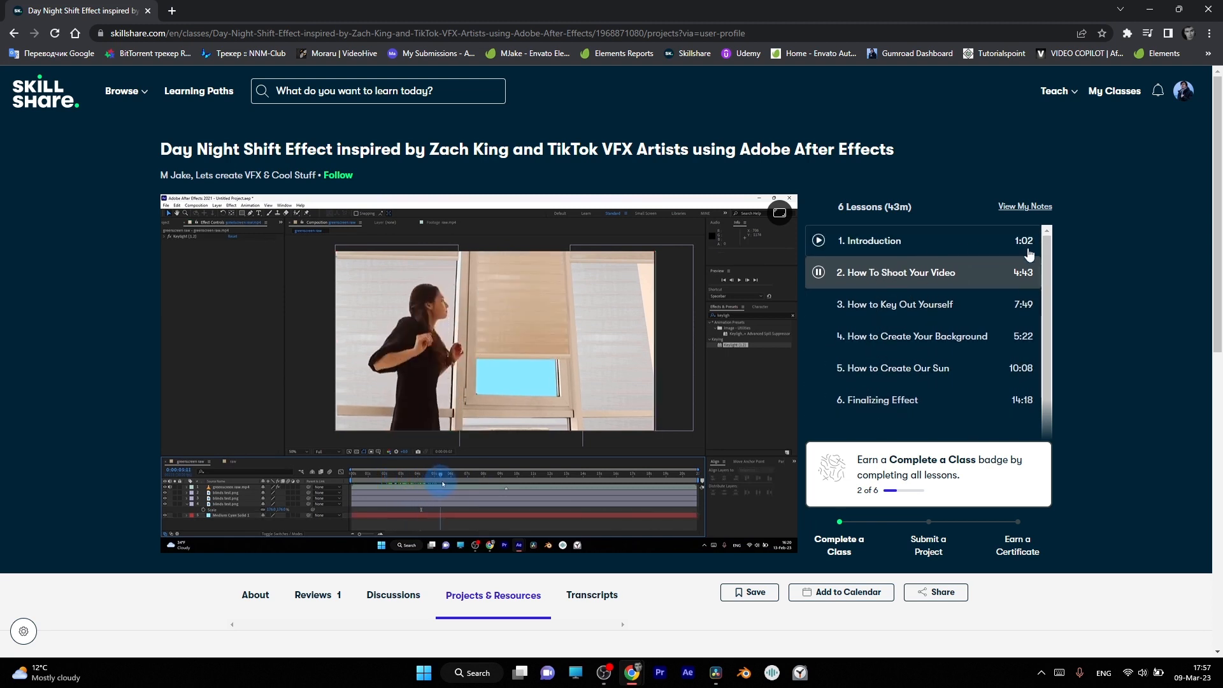
Play lesson 5, How to Create Our Sun, and view the class reviews.
click(892, 367)
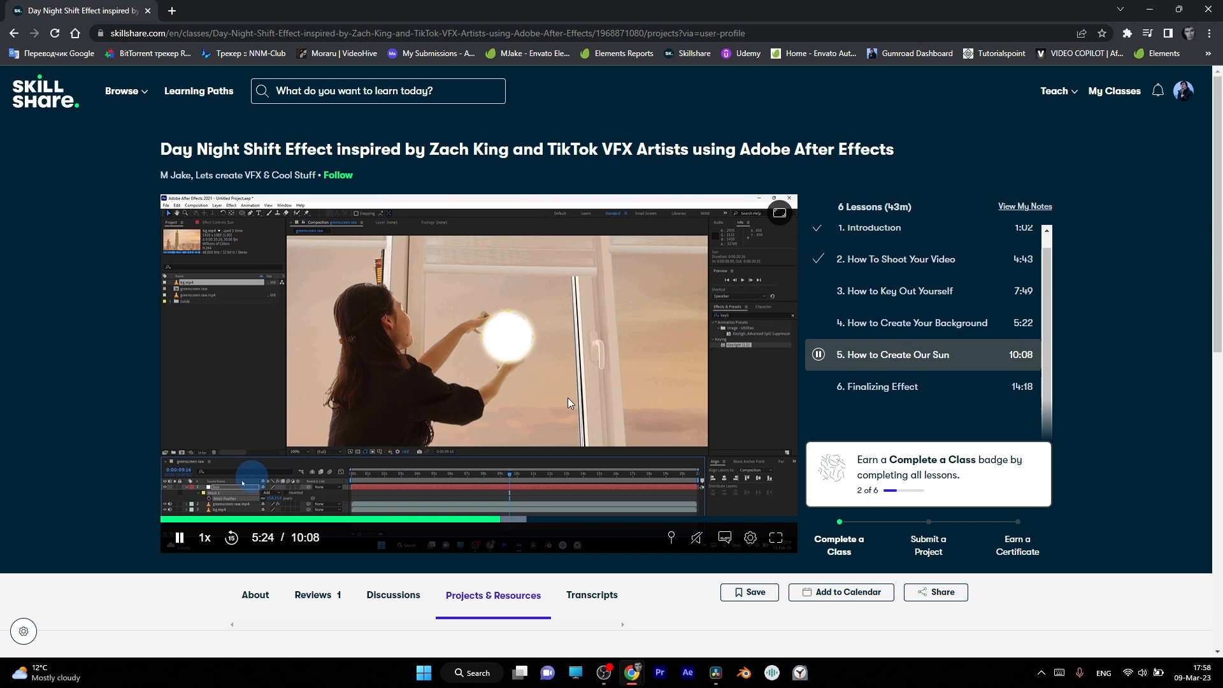
click(313, 595)
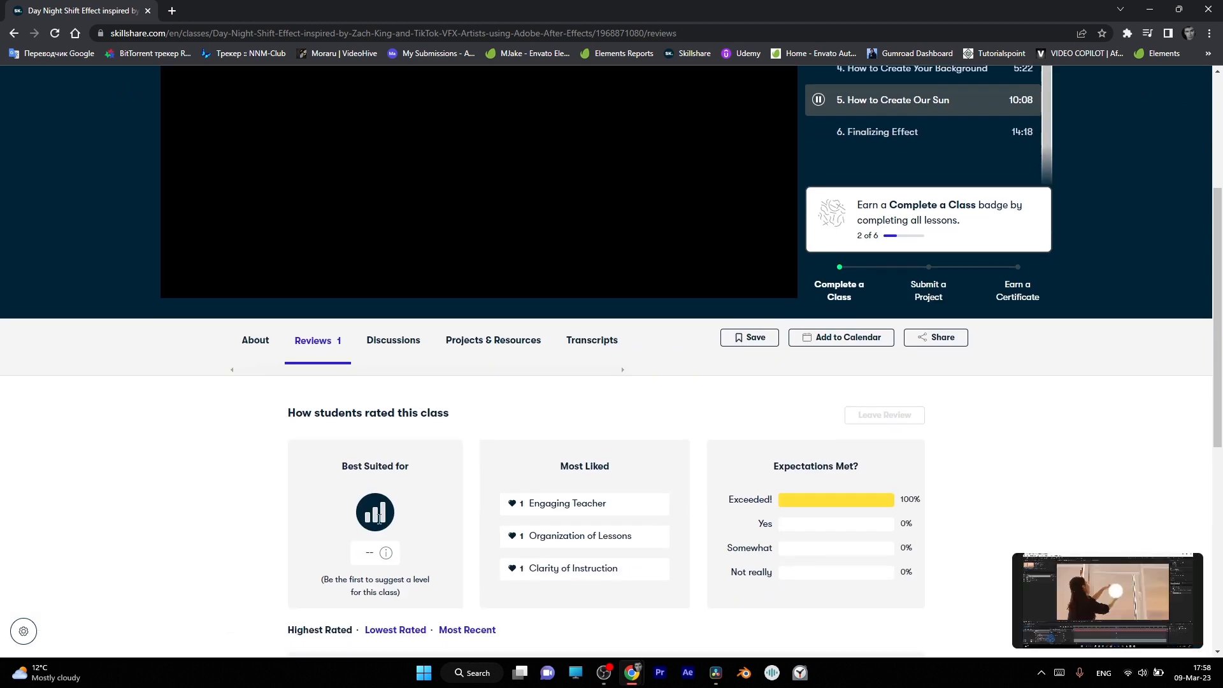
scroll(down, 3)
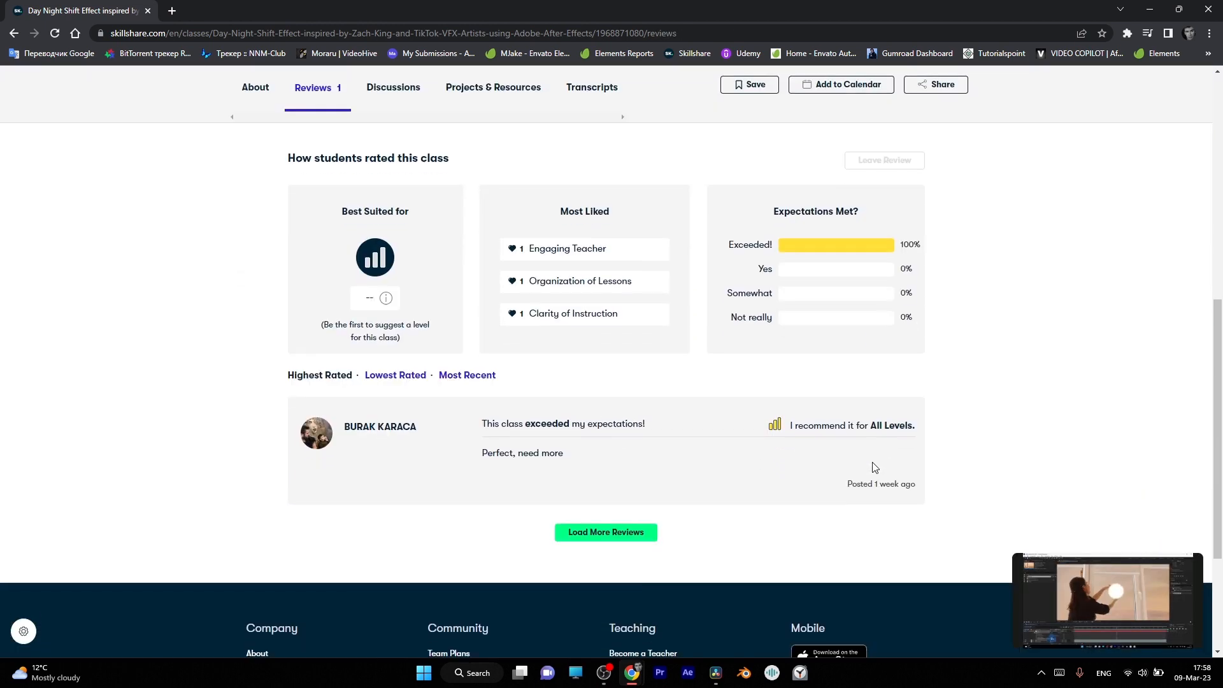
mouse_move(613, 467)
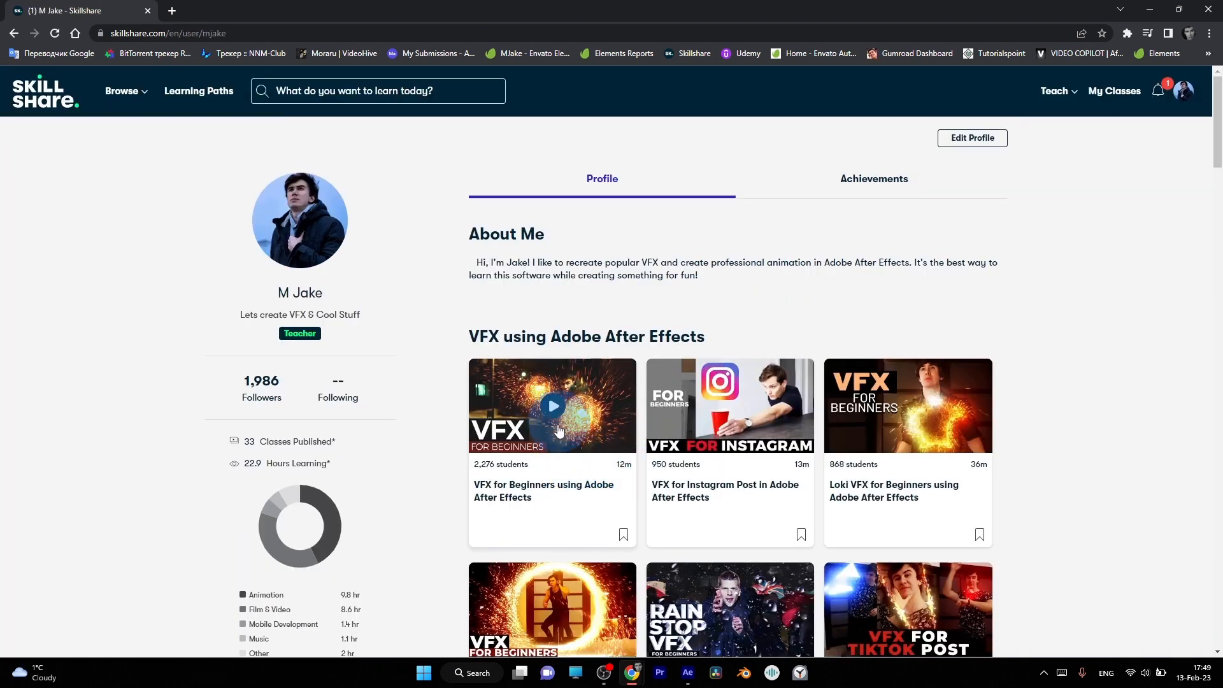
mouse_move(565, 408)
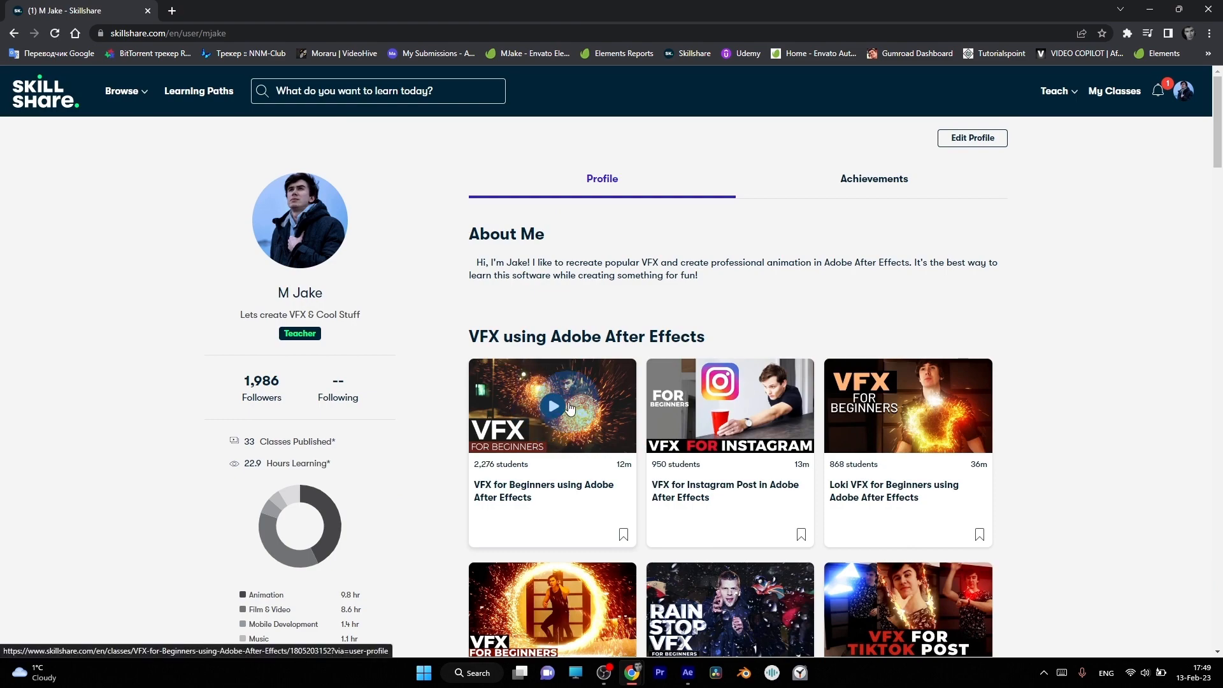
Scroll M Jake's teacher profile down to the Complex VFX and Logo Animation sections.
scroll(down, 3)
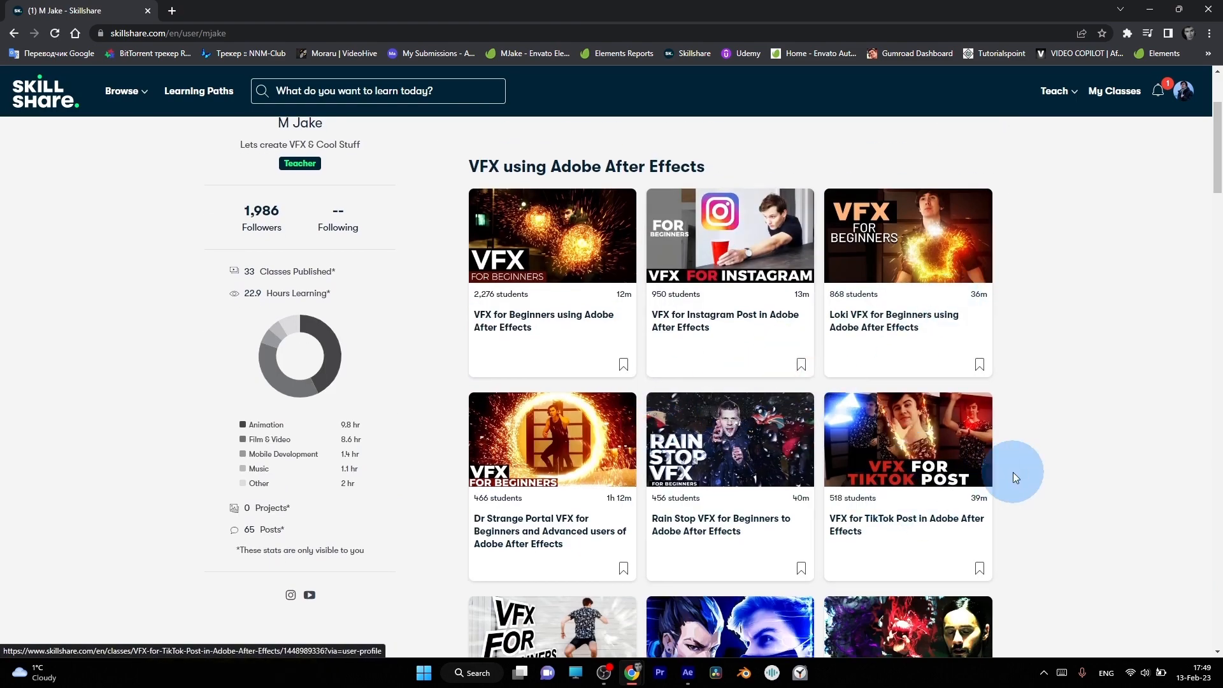
scroll(down, 3)
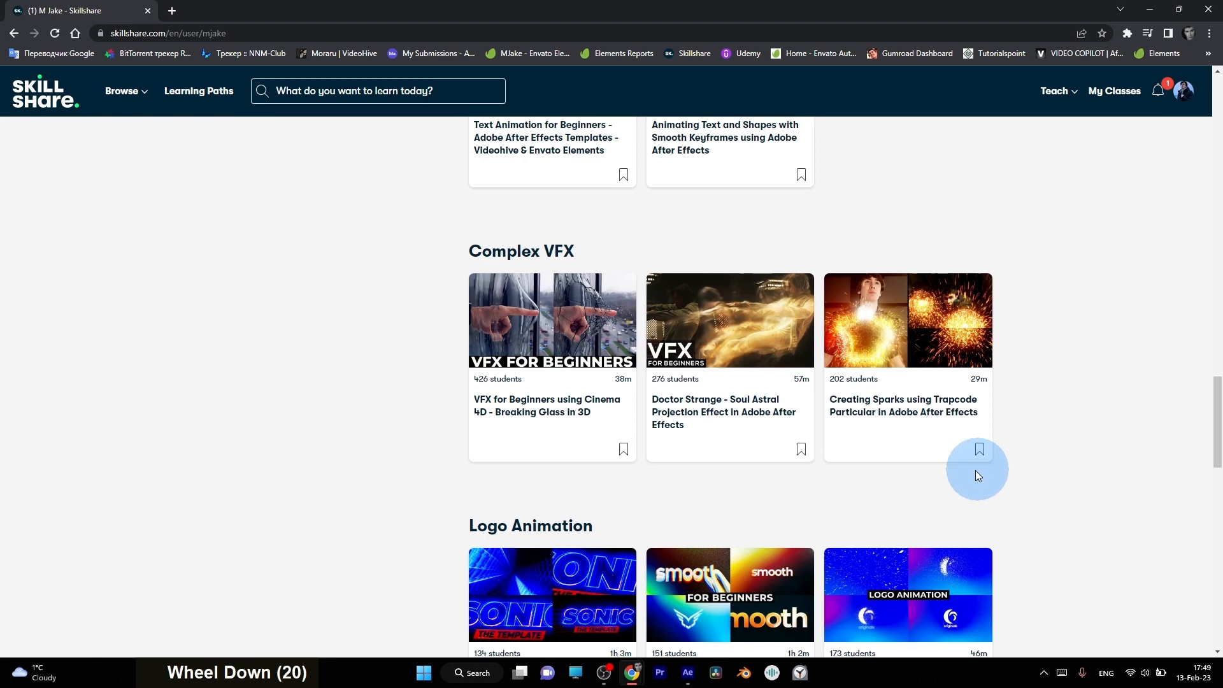
mouse_move(1058, 336)
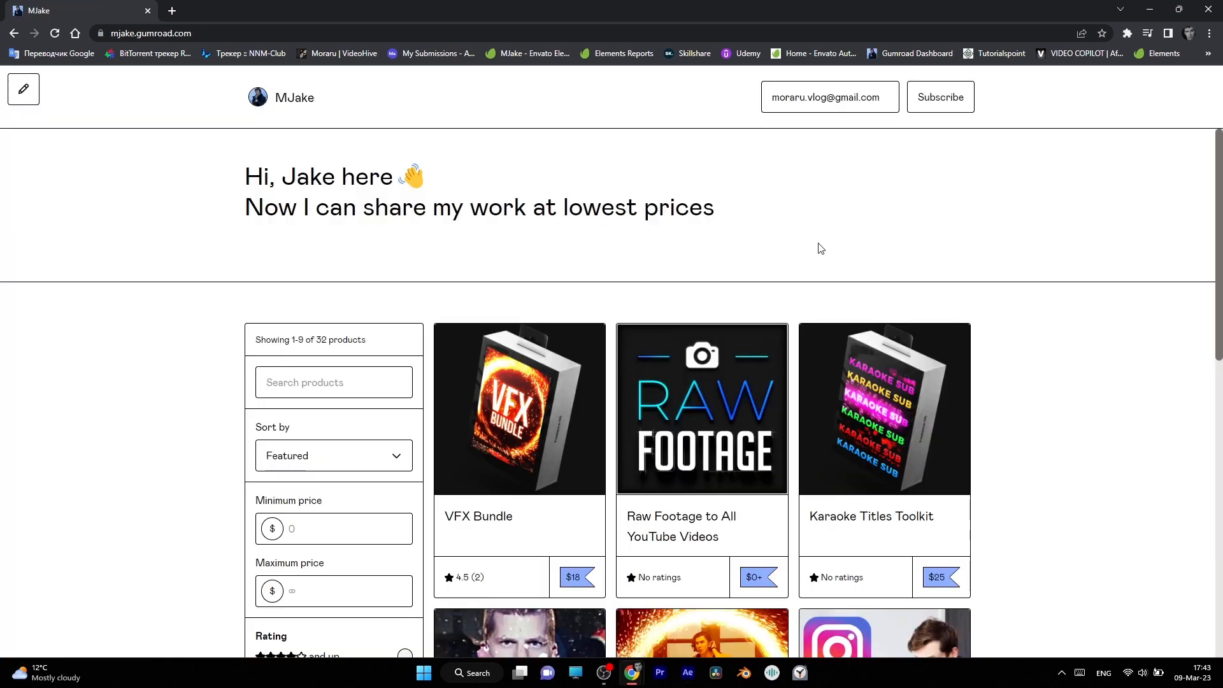
Scroll the MJake Gumroad store down through its $4.99 VFX course listings.
scroll(down, 3)
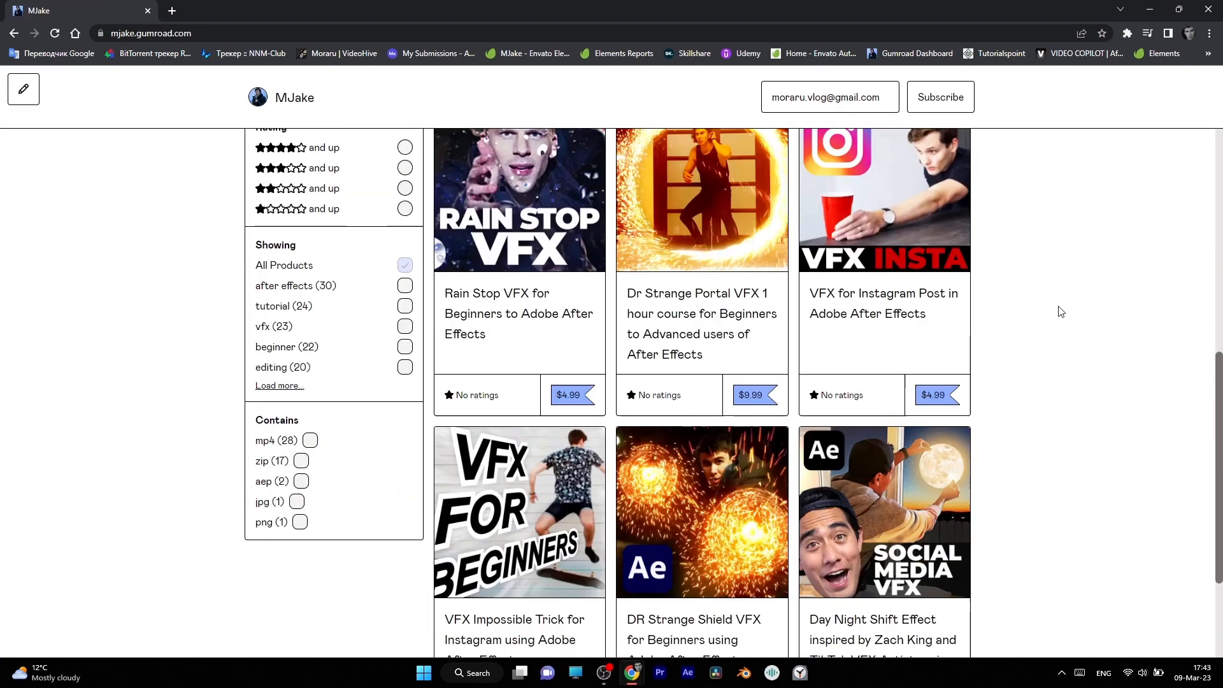
scroll(down, 3)
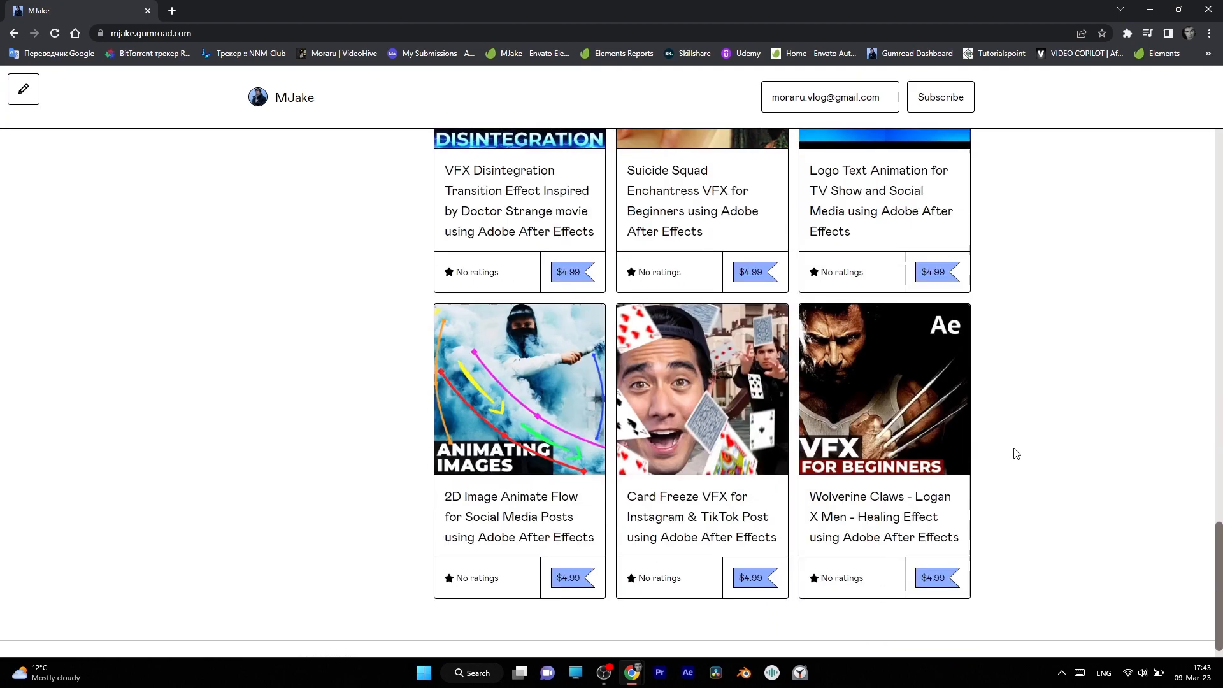
scroll(down, 3)
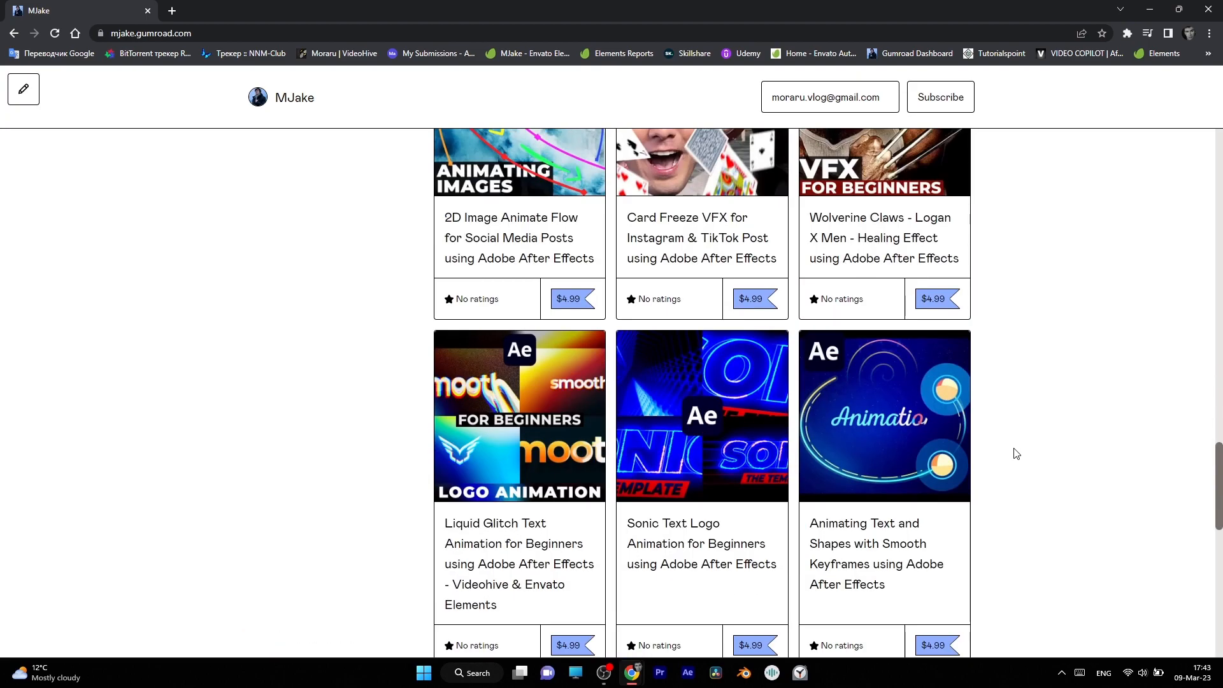
scroll(down, 3)
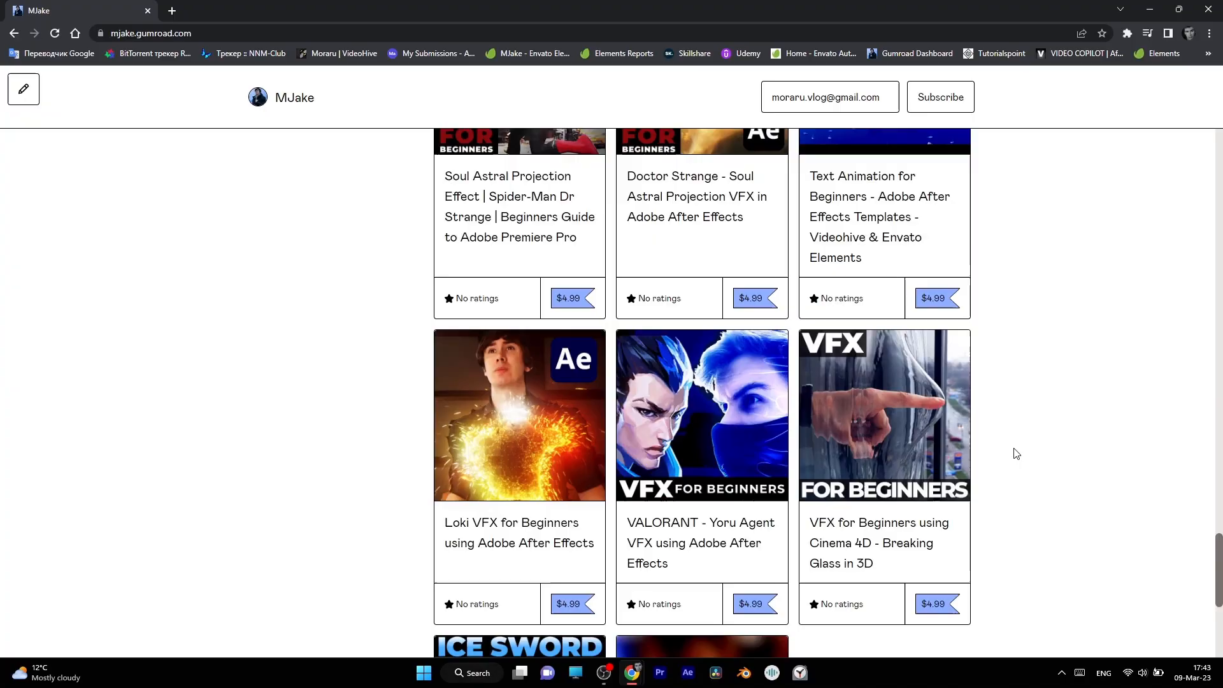